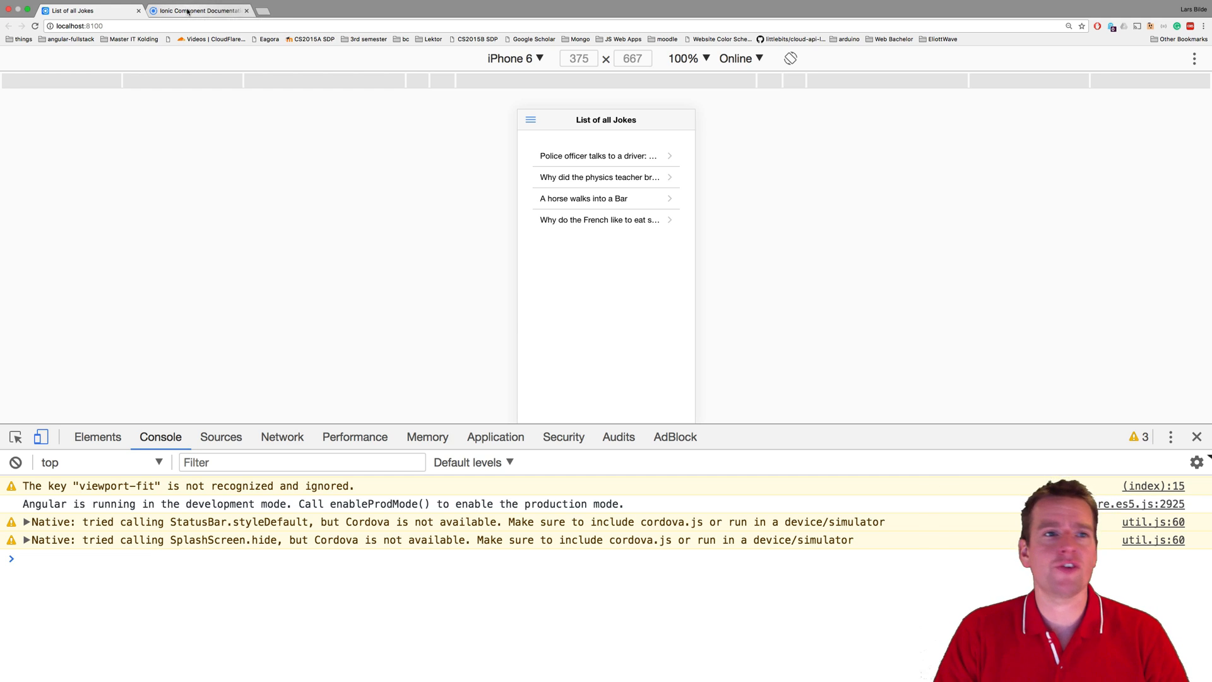
- Bring up the Ionic component documentation page, then return to joke-service.ts in WebStorm
click(201, 11)
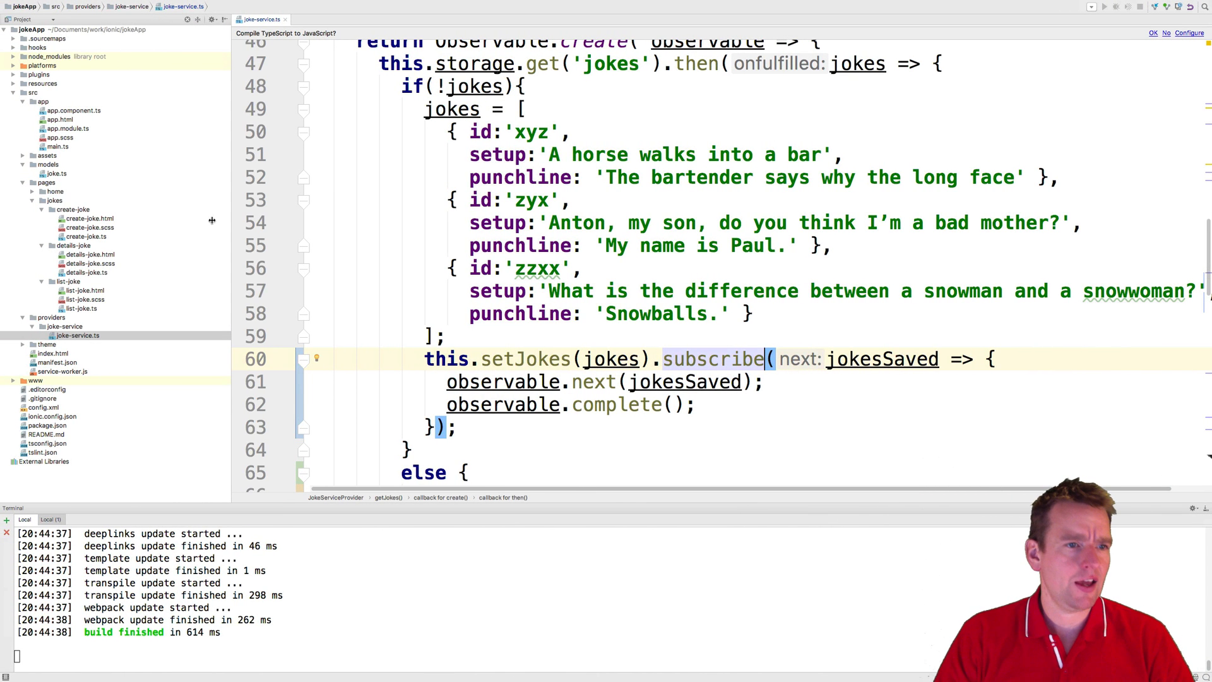
- Add an <ion-searchbar> tag inside ion-content above ion-list in list-joke.html
click(85, 290)
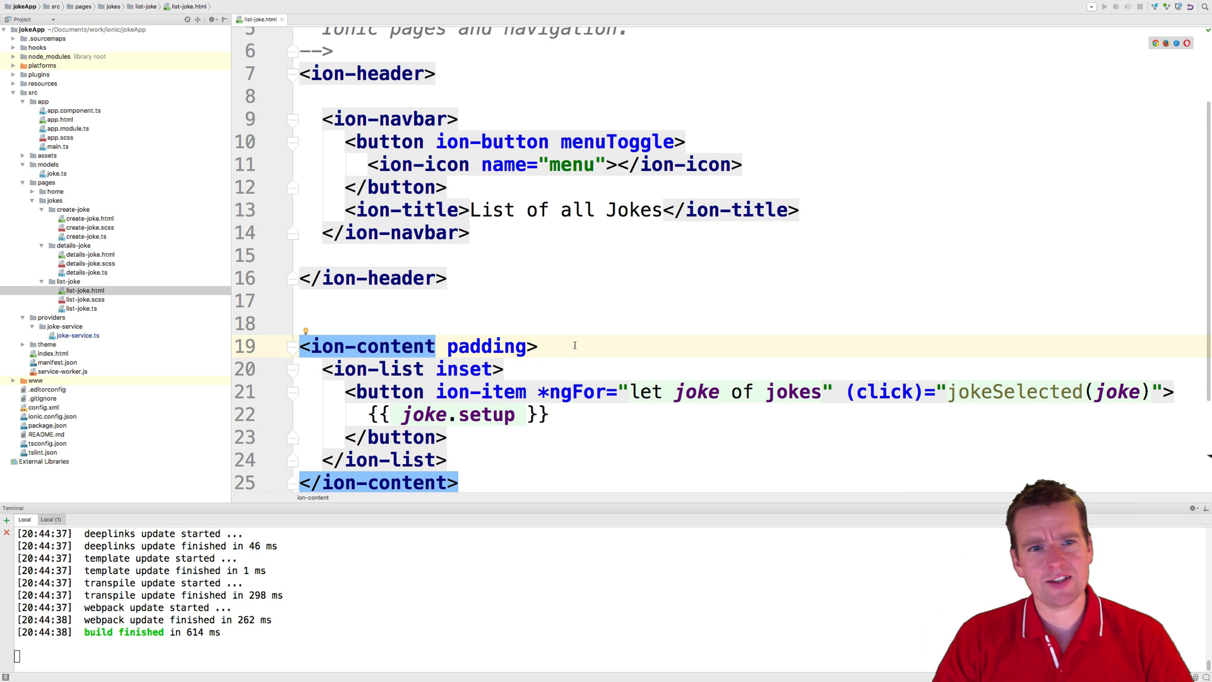
text(<io)
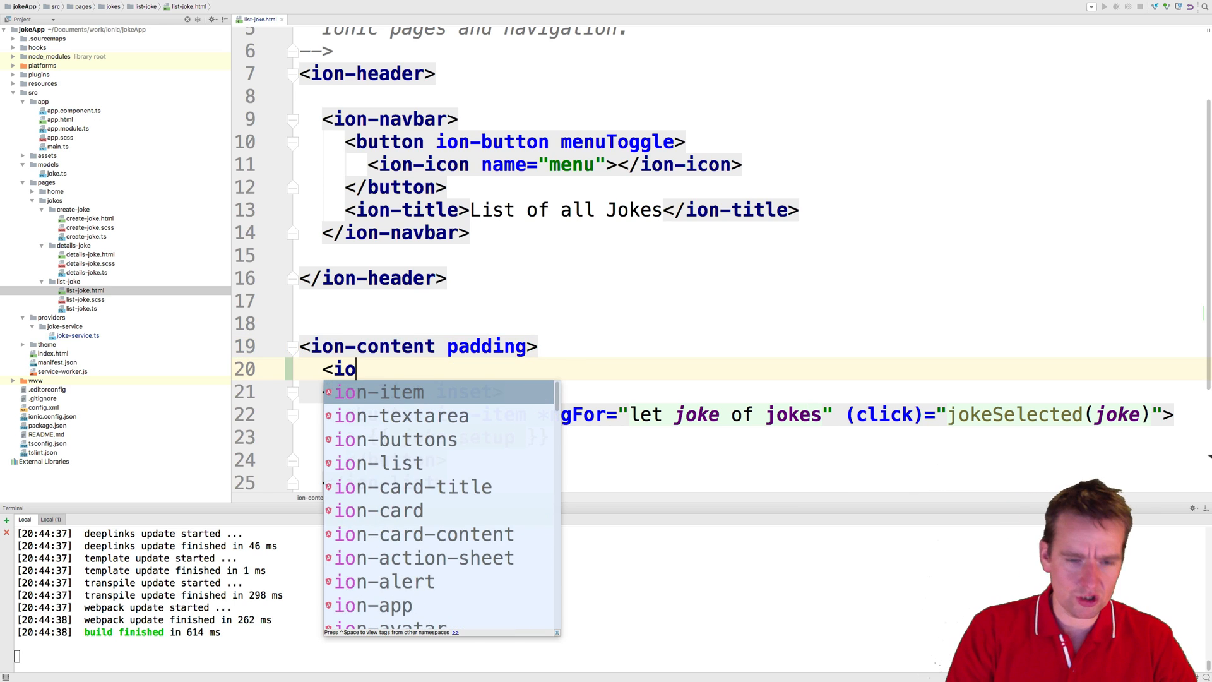
text(-se)
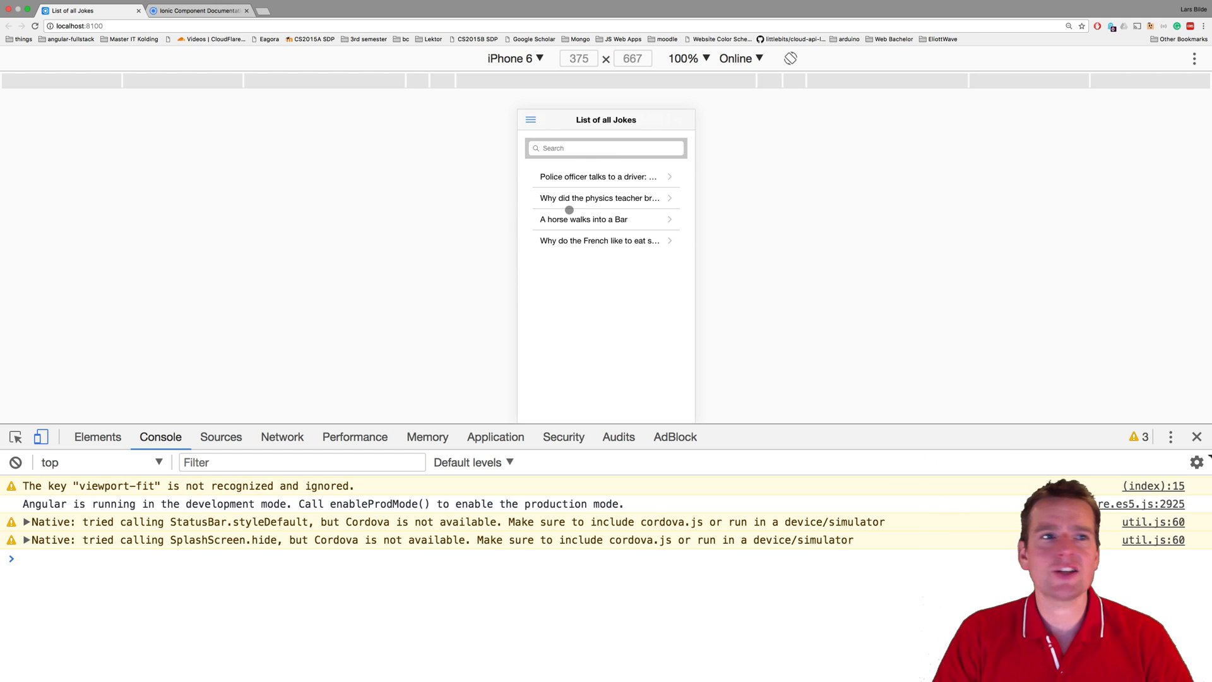
- Consult the Searchbar Basic Usage snippet and highlight its ionInput event name
click(199, 11)
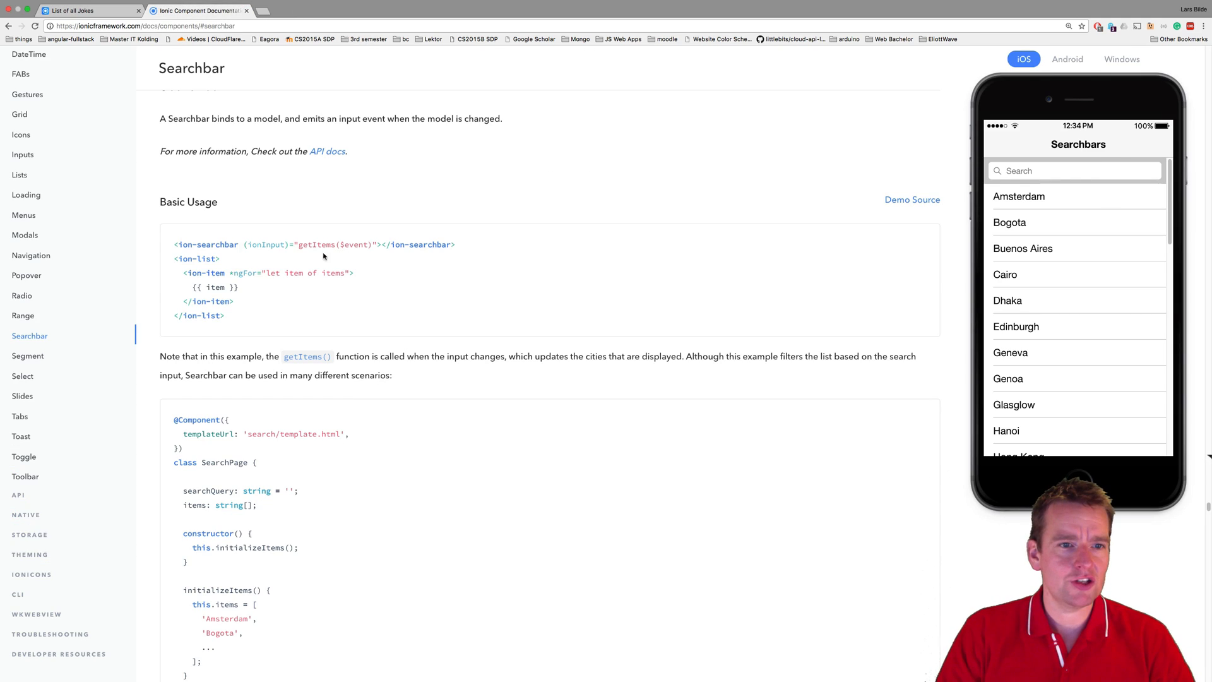
drag(247, 245, 382, 245)
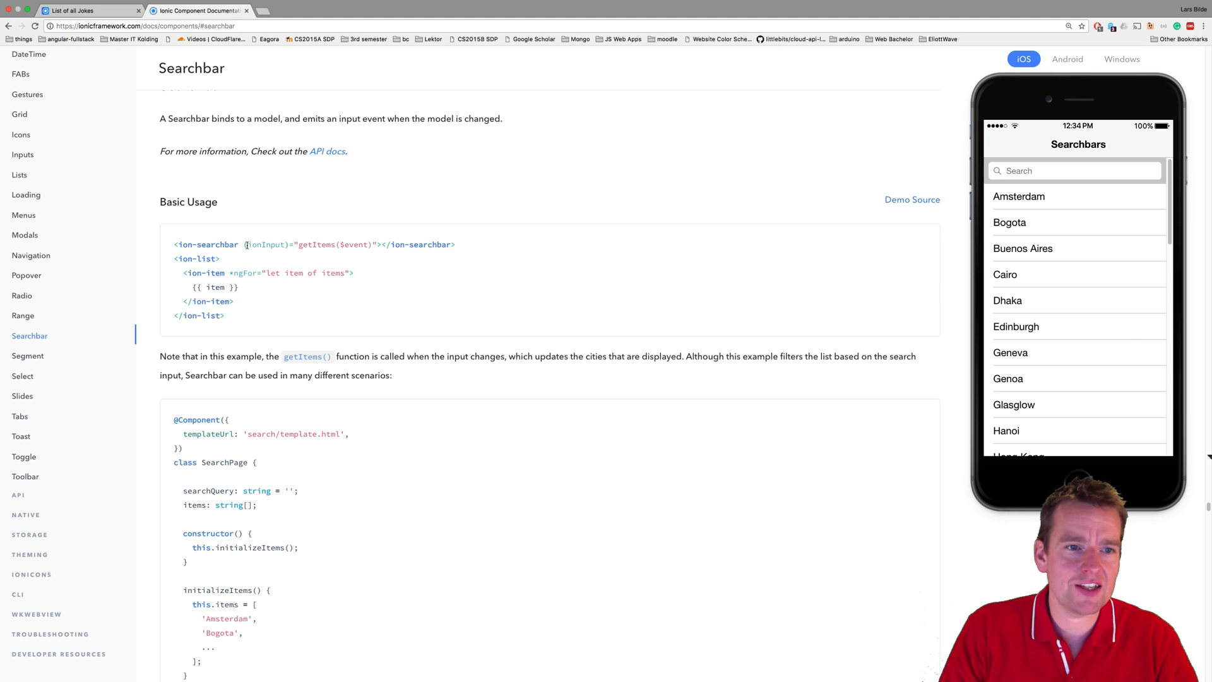
double_click(315, 245)
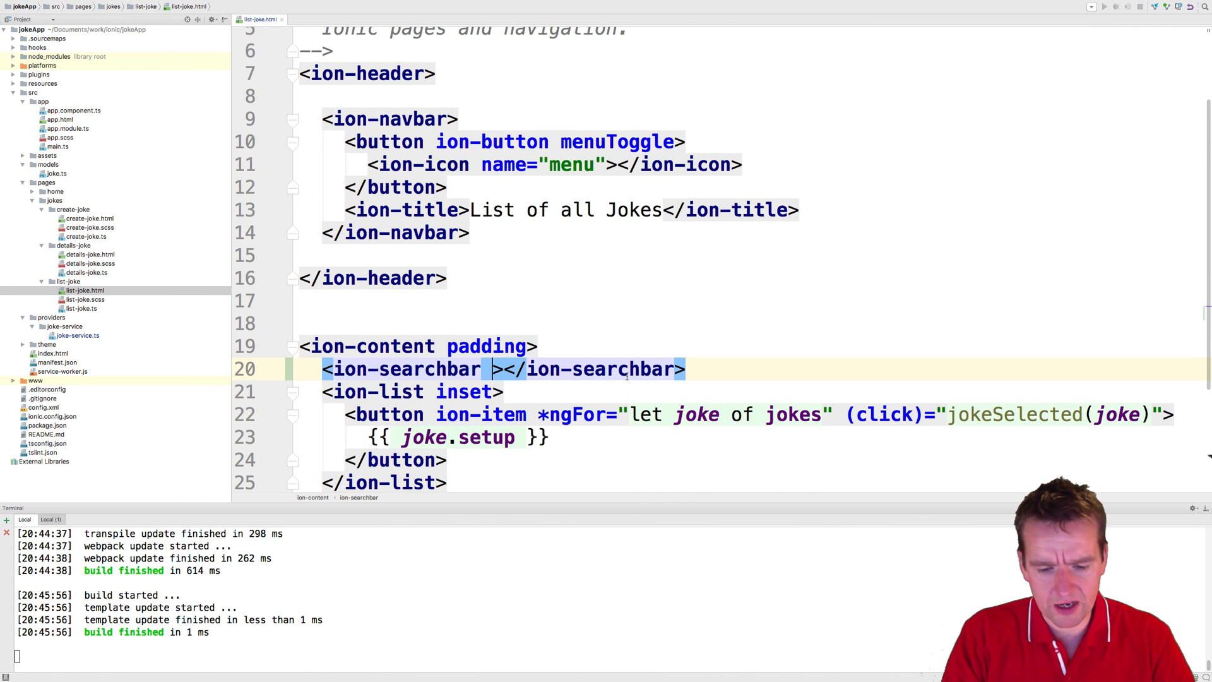
- Bind (ionInput)="search($event)" on ion-searchbar and bring up list-joke.ts
text((ionInpu)
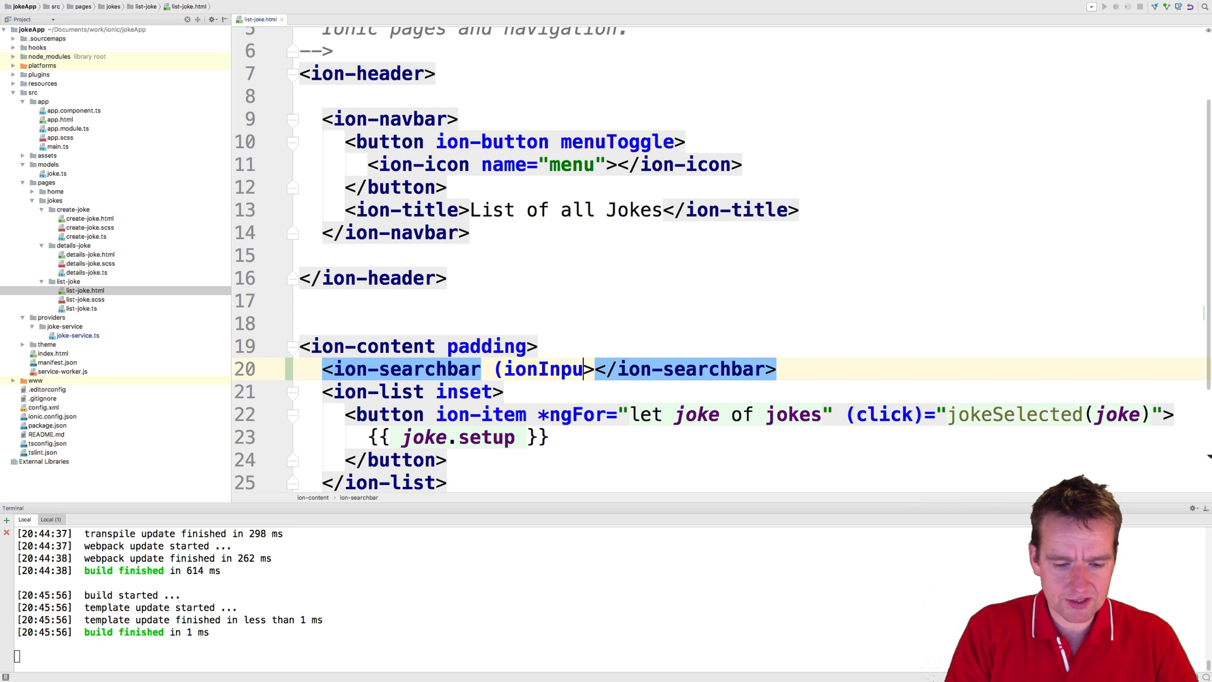
text()=")
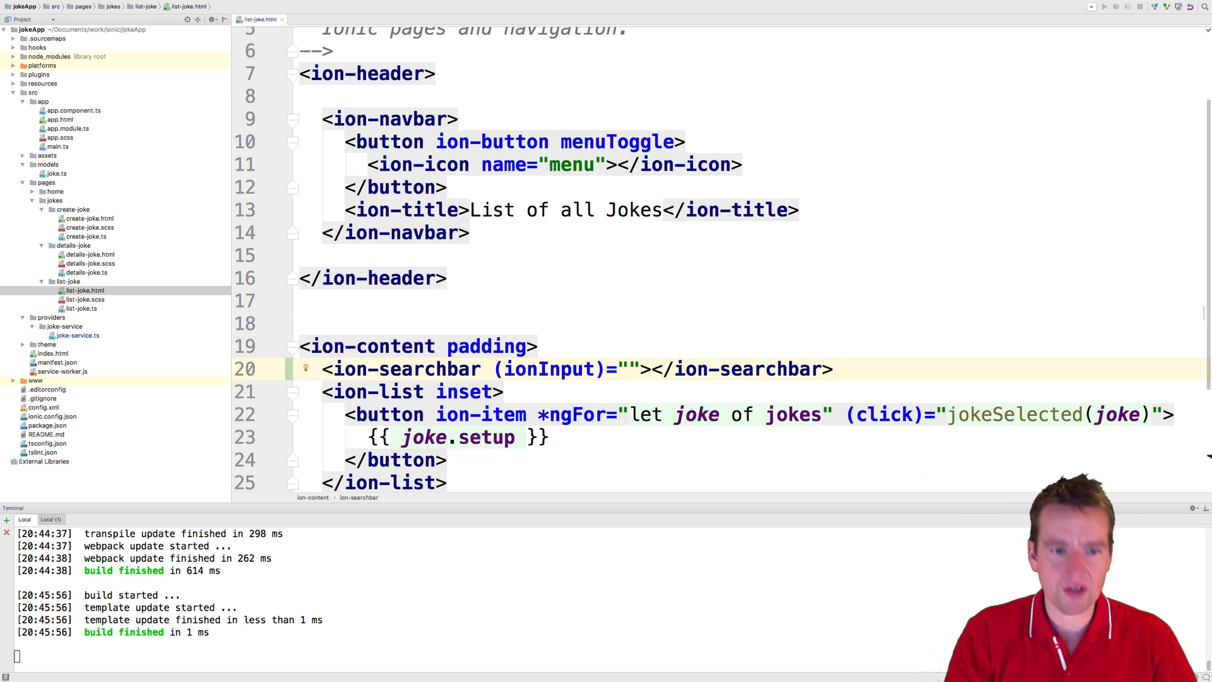
text(search()
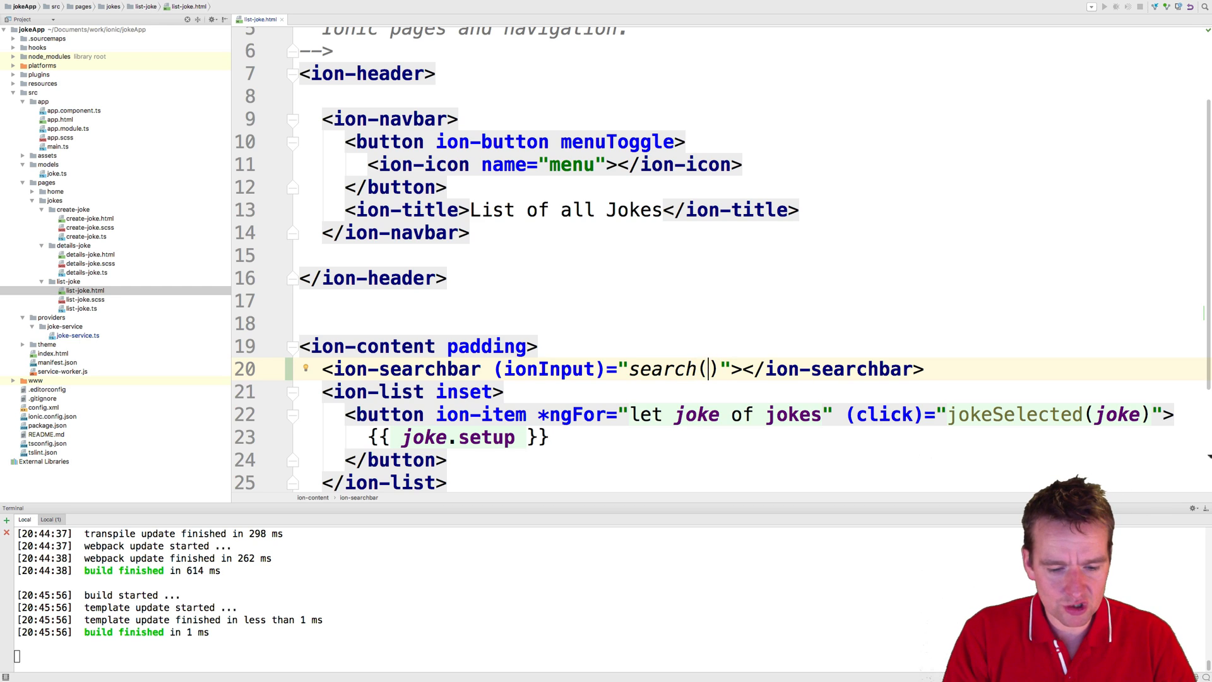
text($event)
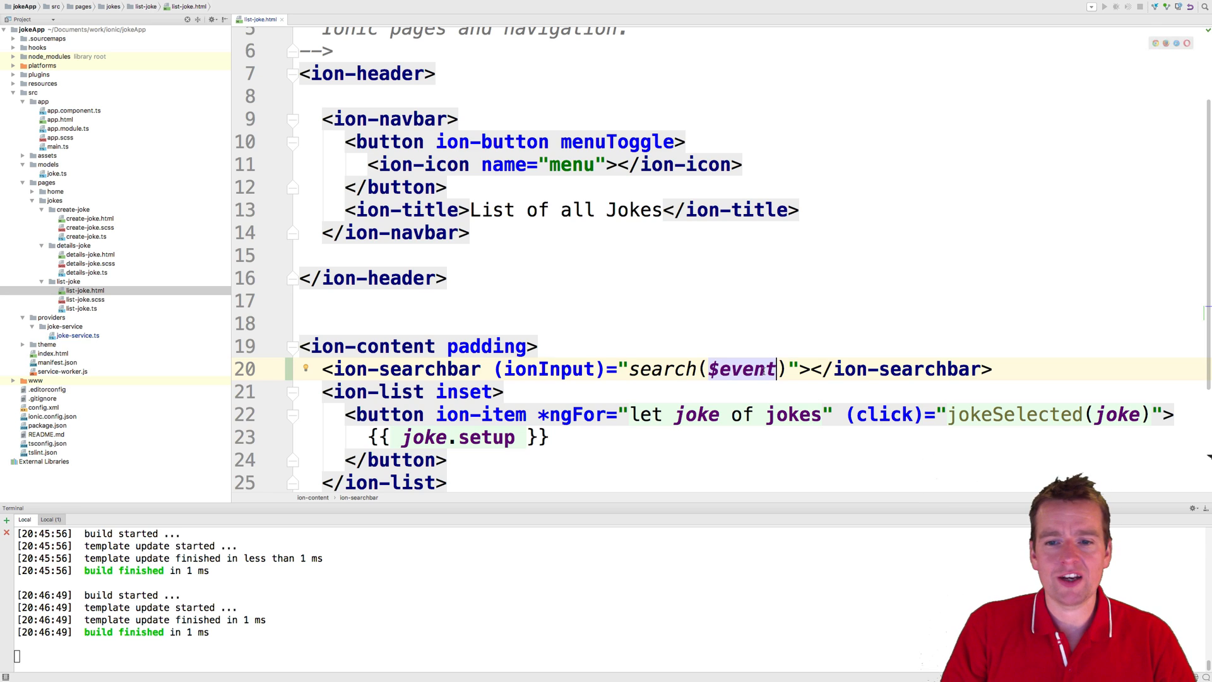
double_click(742, 369)
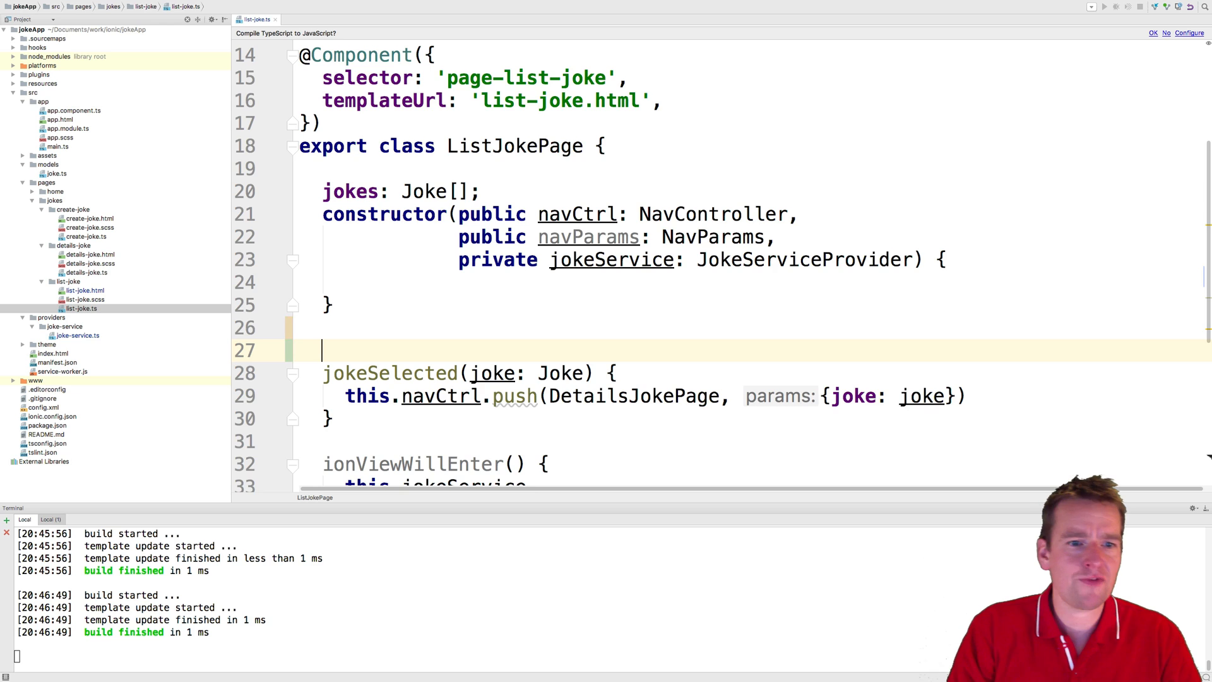
- Write search(event){ console.log(event); } below the ListJokePage constructor
text(search)
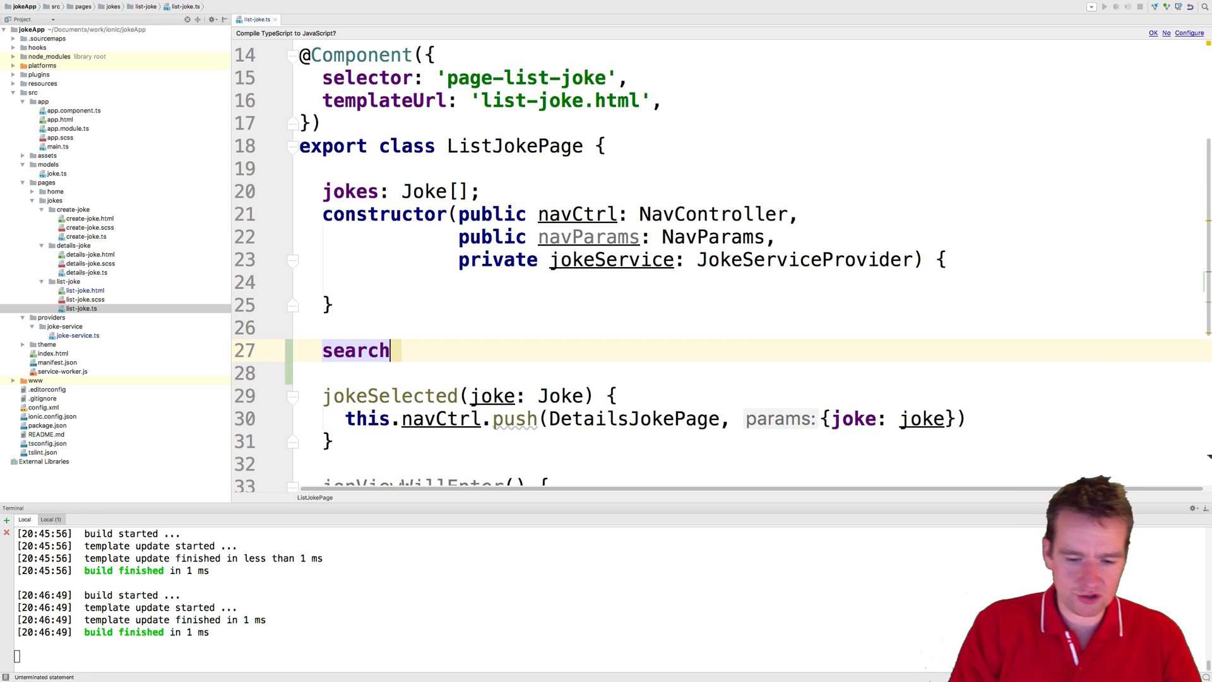
text((event){)
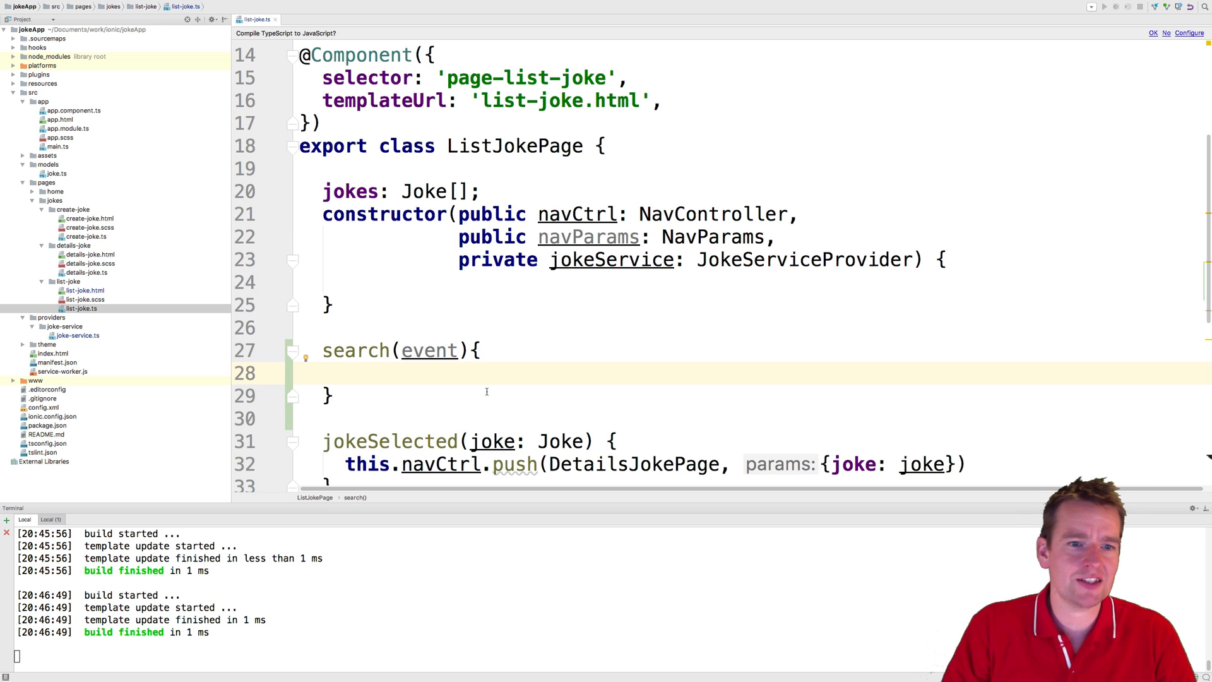
text(console.)
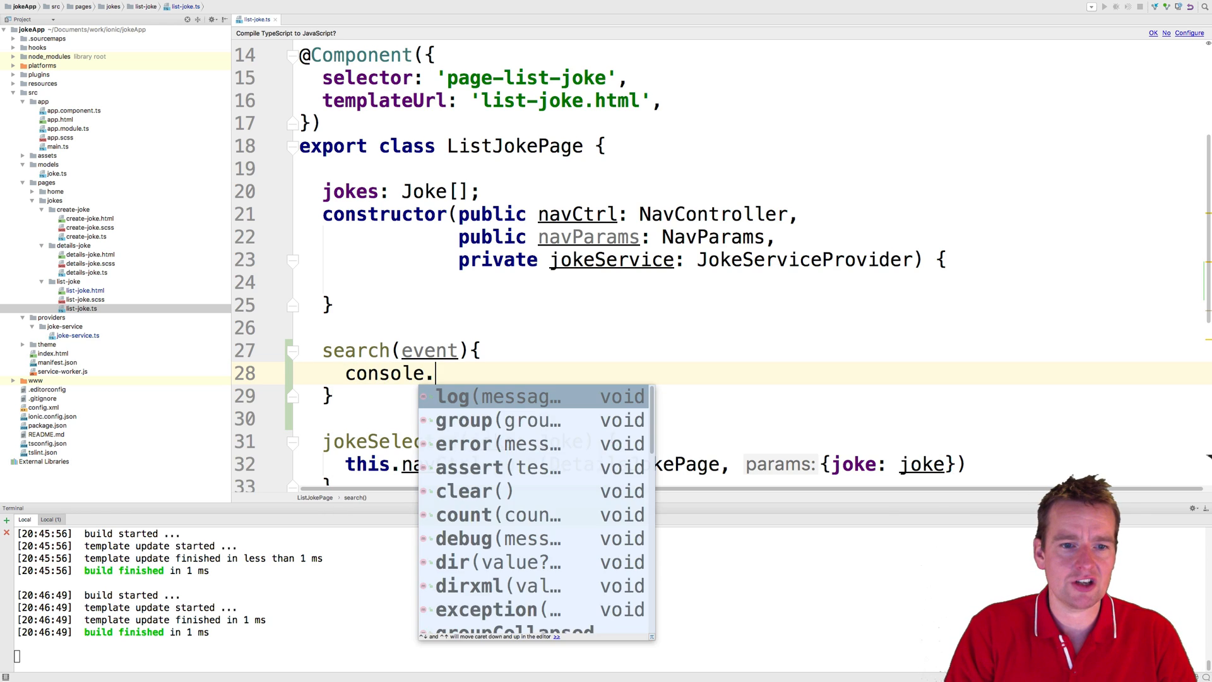
click(452, 397)
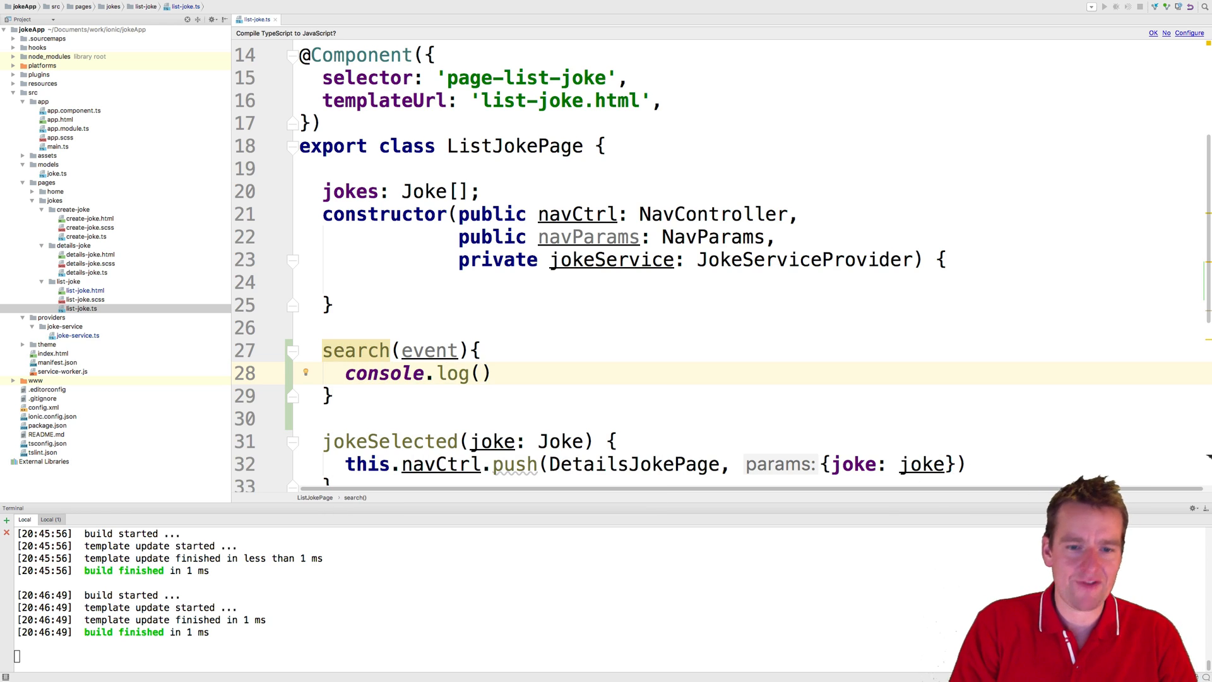
text(event);)
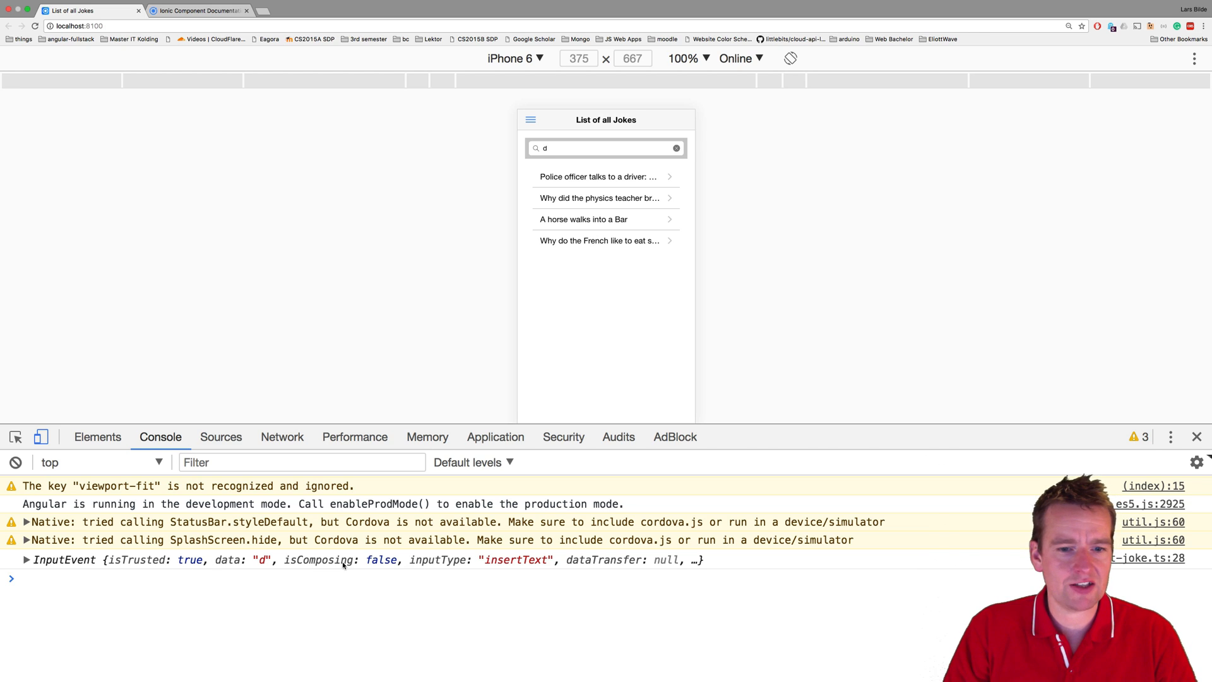
- Enter 'ad', 'asd', 'jdjdjdjd' in the app's Search field to log InputEvents, then clear it
text(ad)
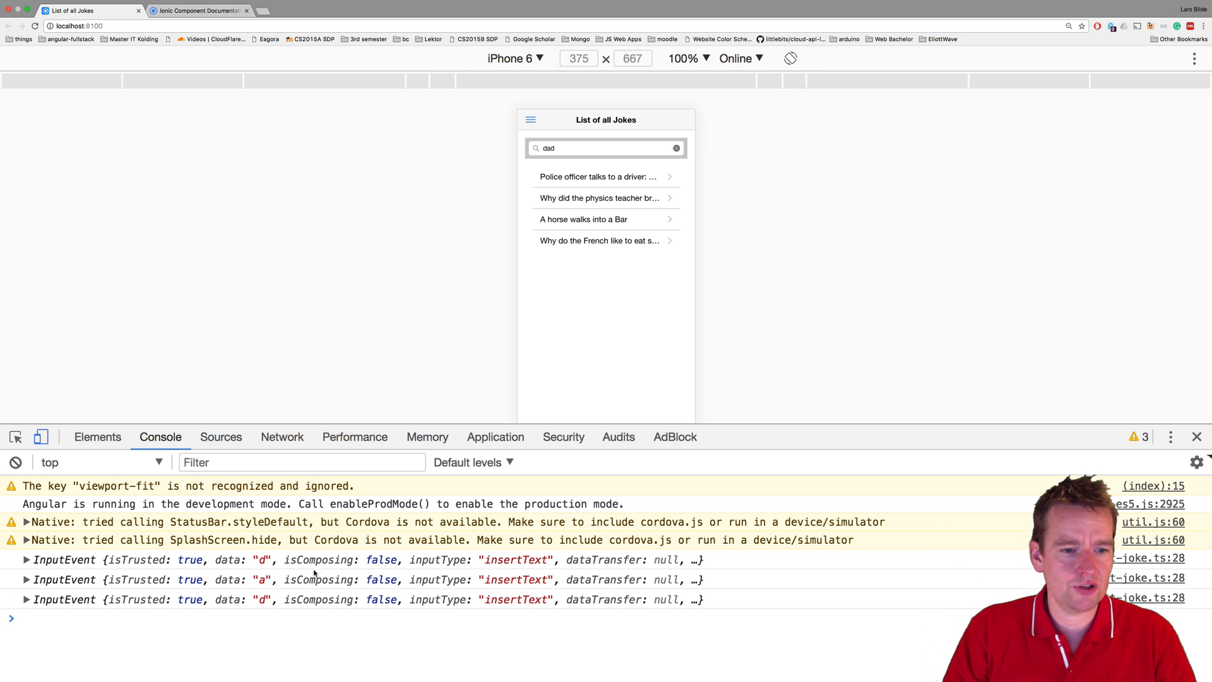
text(asd)
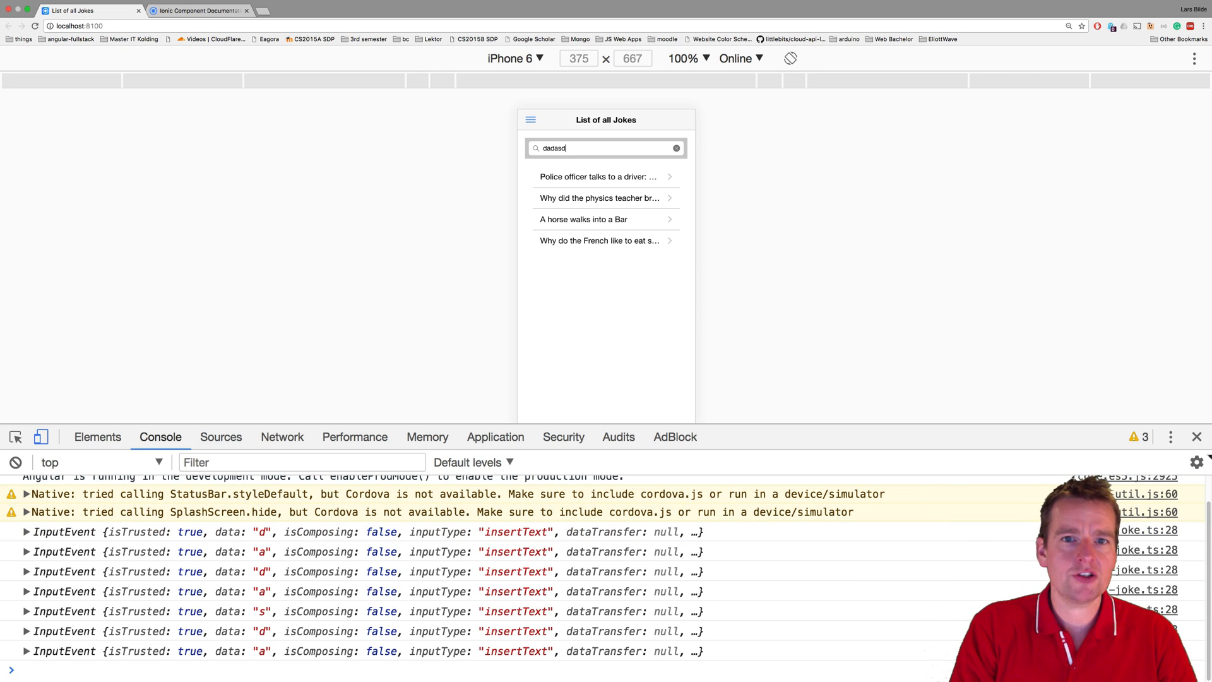
text(jdjdjdjdjdjdjdjd)
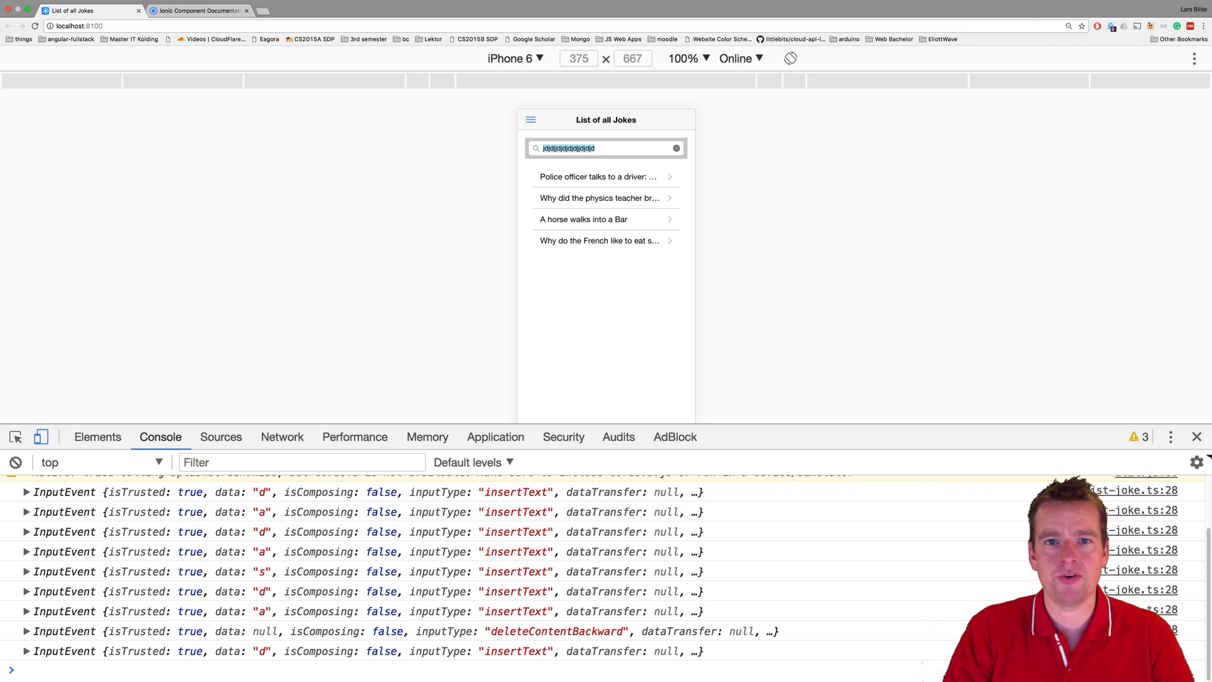
click(676, 148)
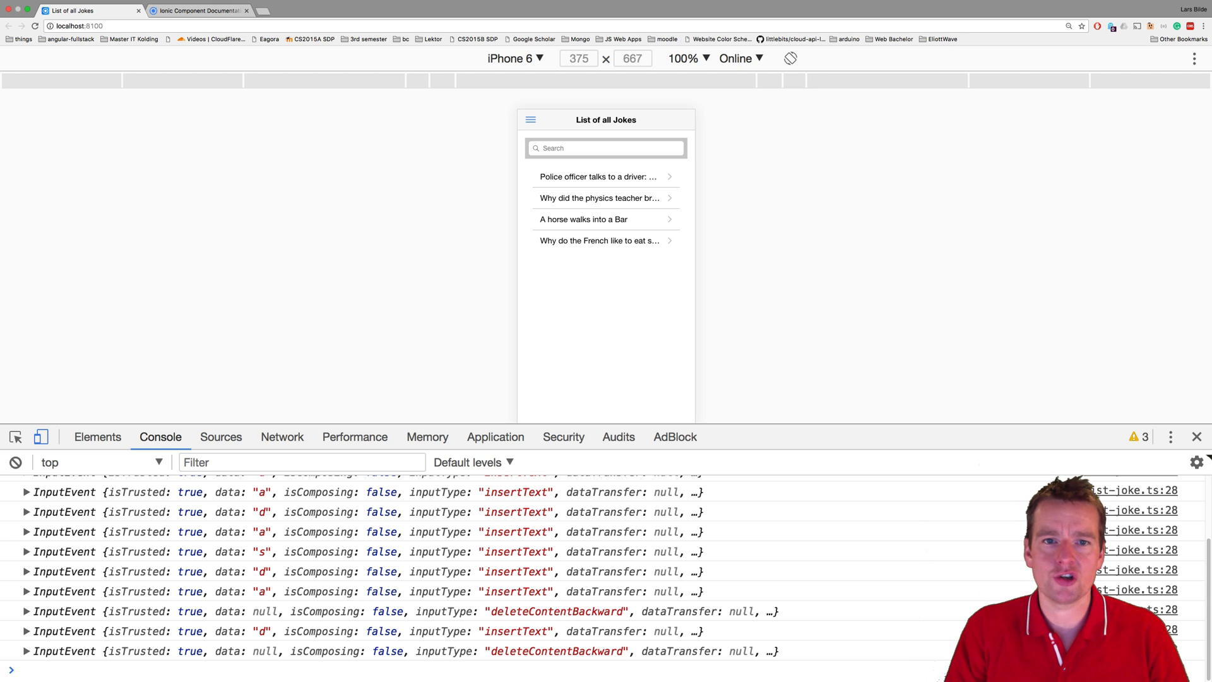
click(202, 11)
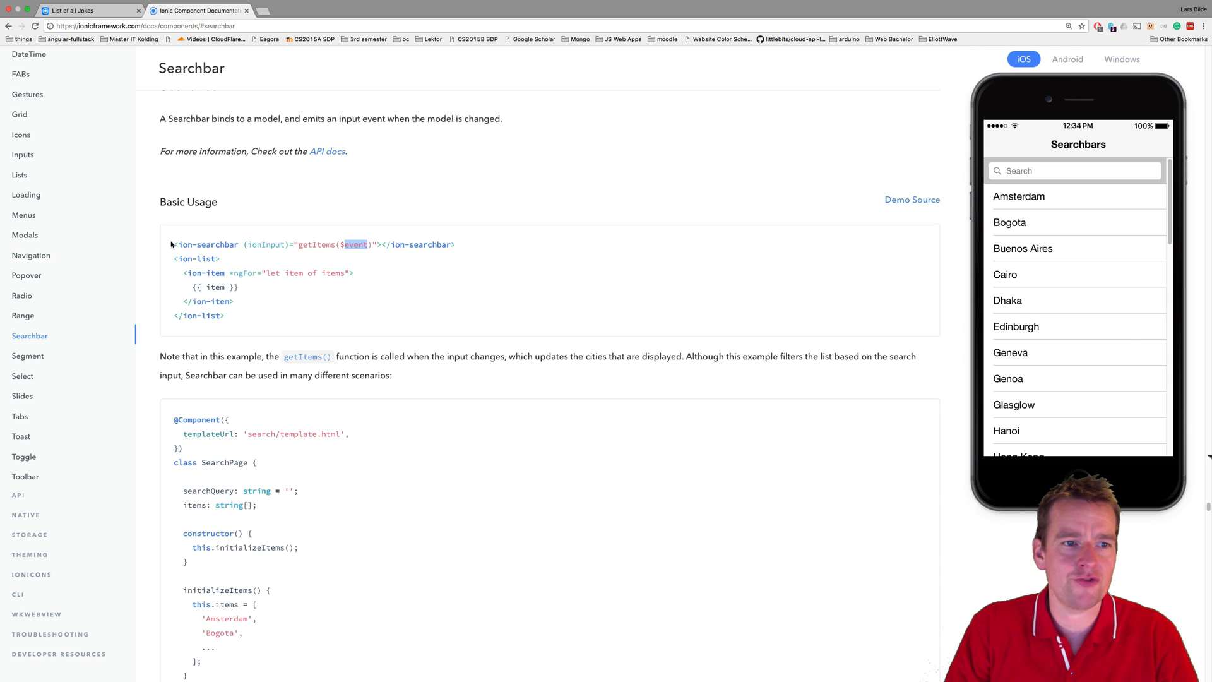
- Filter the docs demo's city list by entering 'ad' in its Search field
triple_click(302, 245)
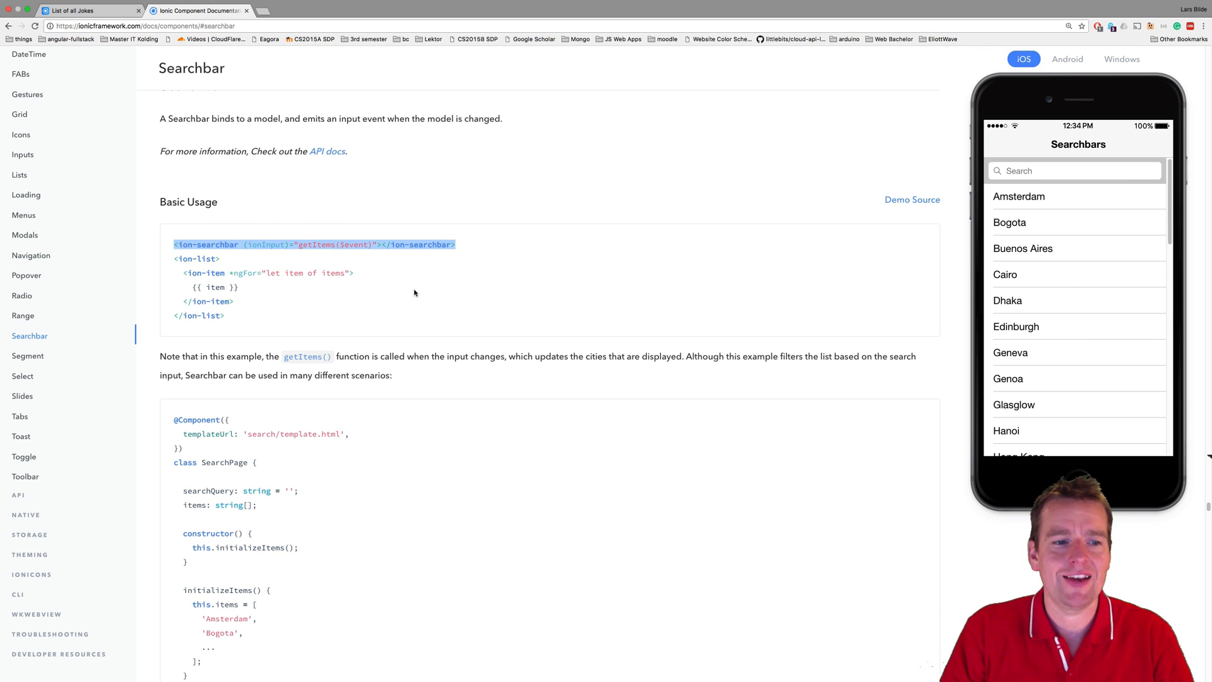
mouse_move(341, 504)
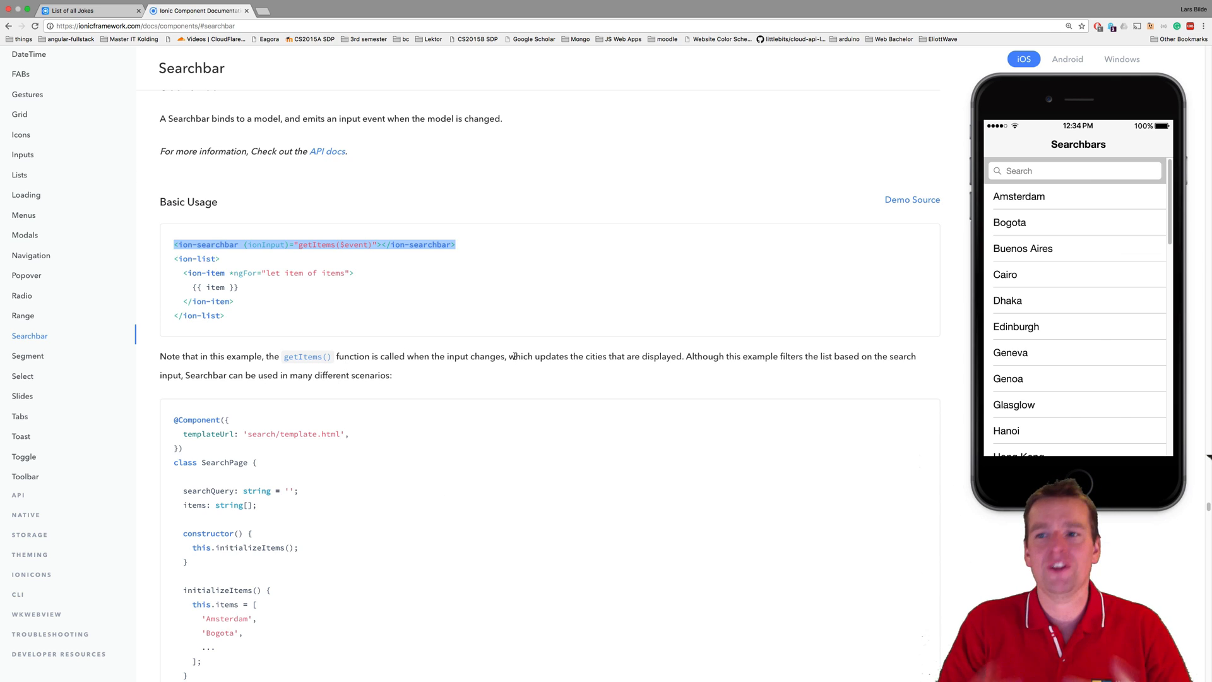
click(1075, 171)
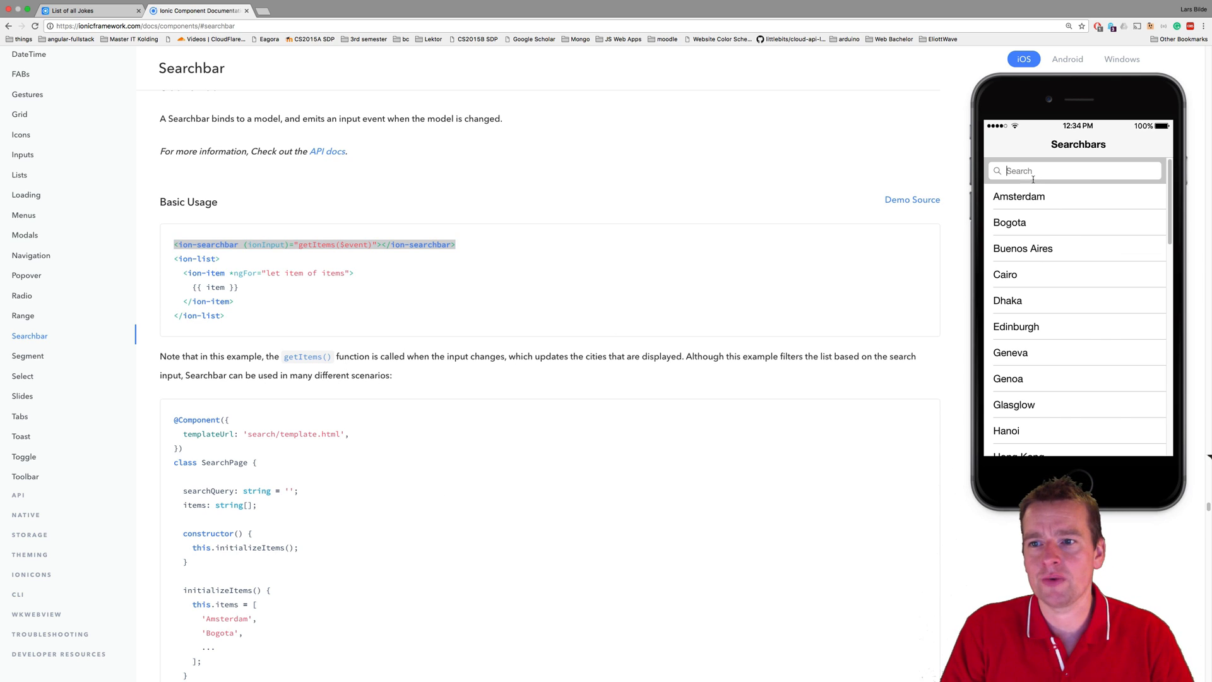
text(ad)
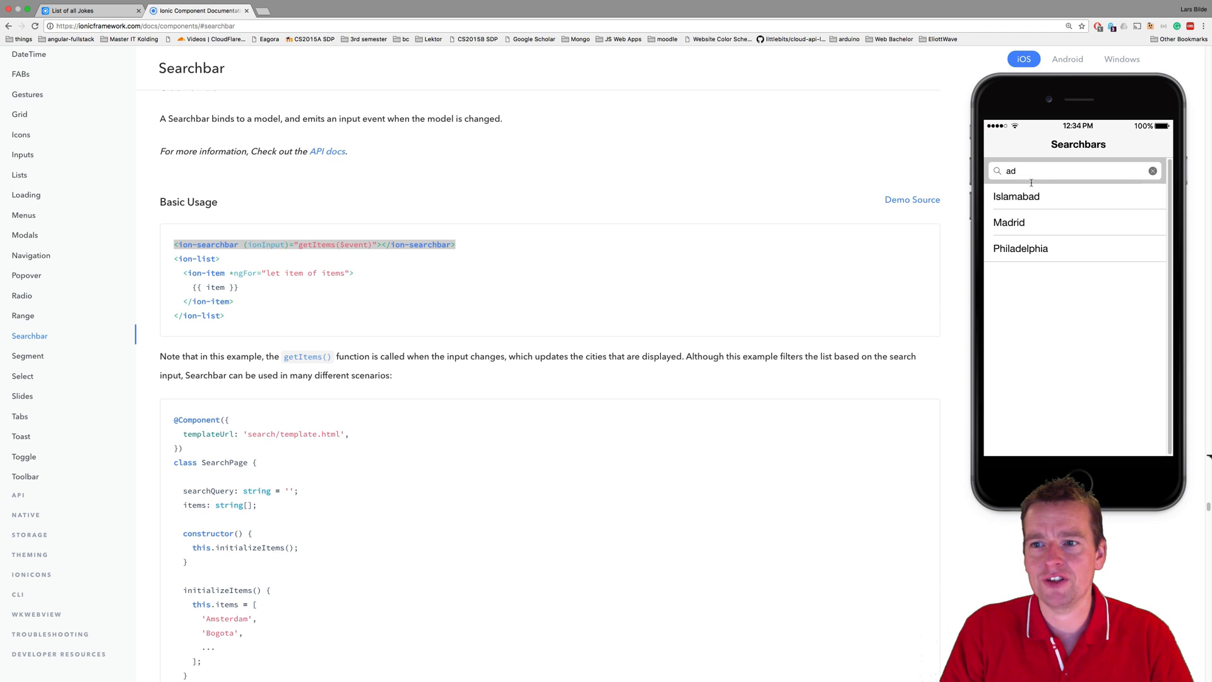